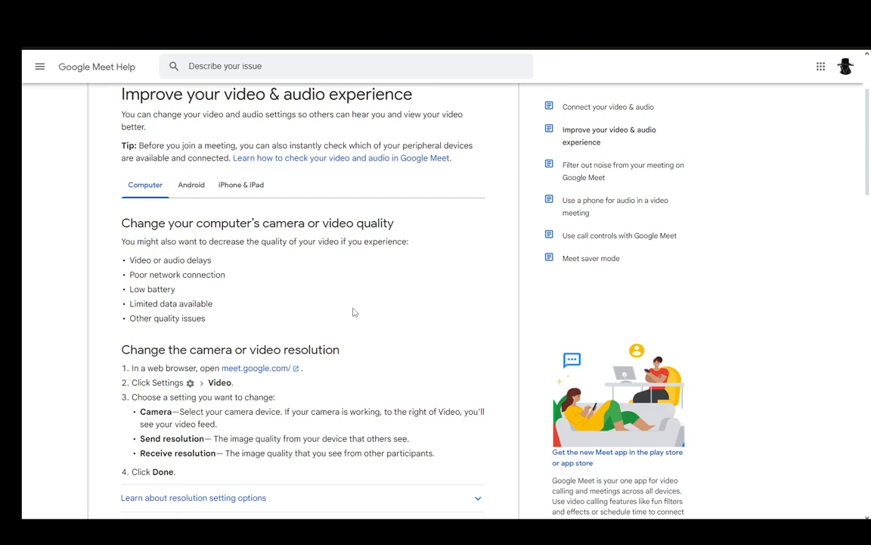
pyautogui.scroll(-3)
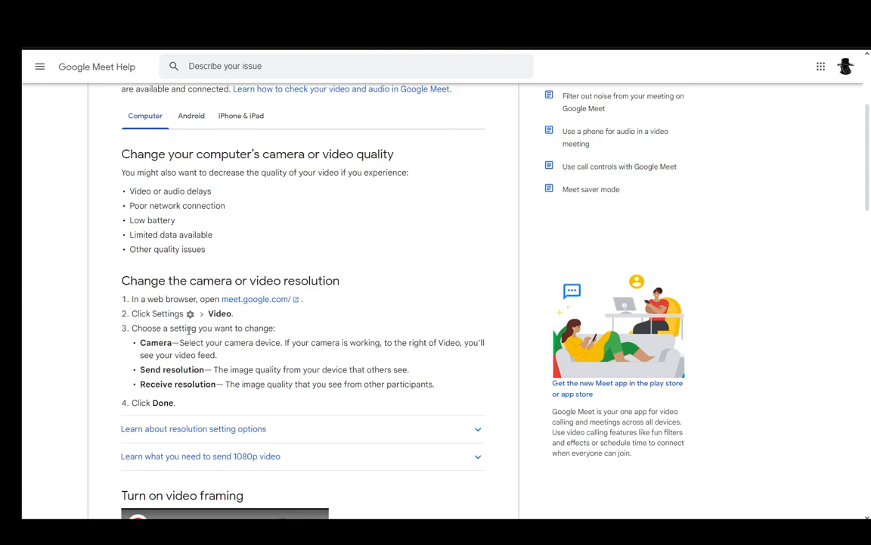
pyautogui.moveTo(158, 381)
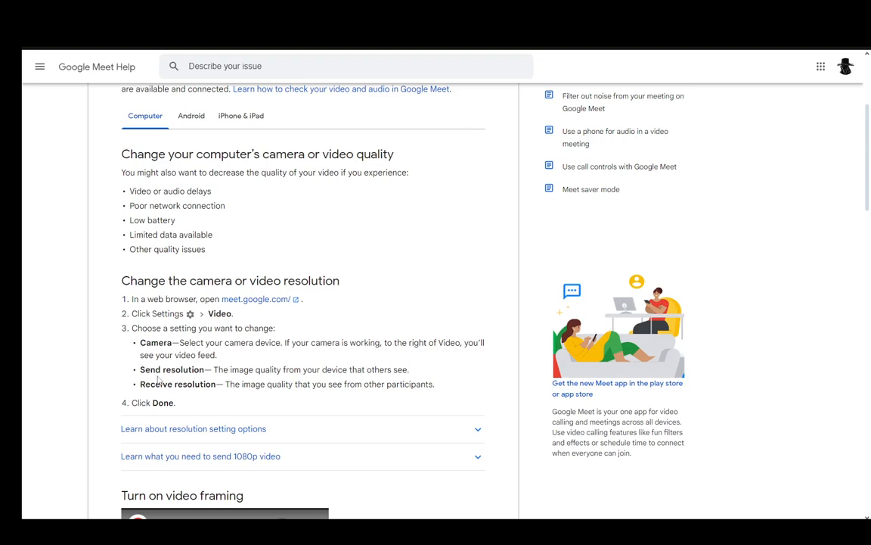
pyautogui.moveTo(186, 374)
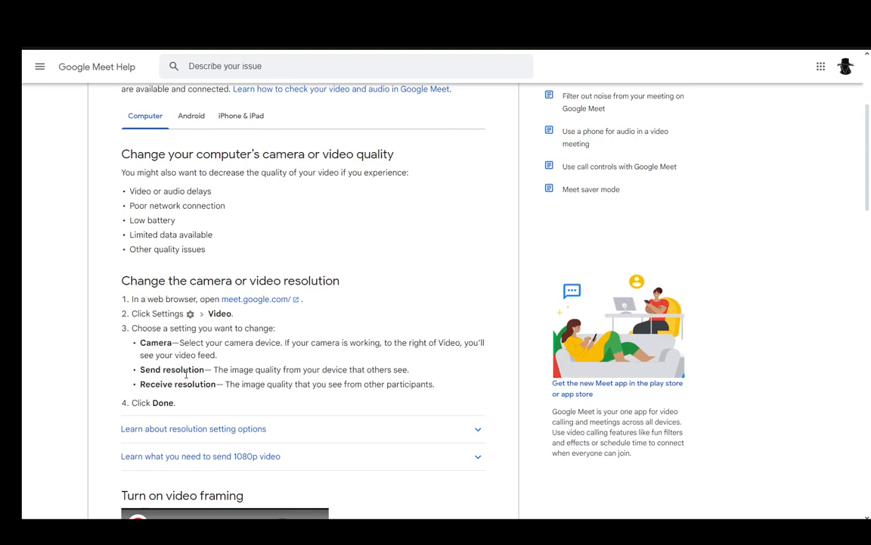
pyautogui.scroll(-3)
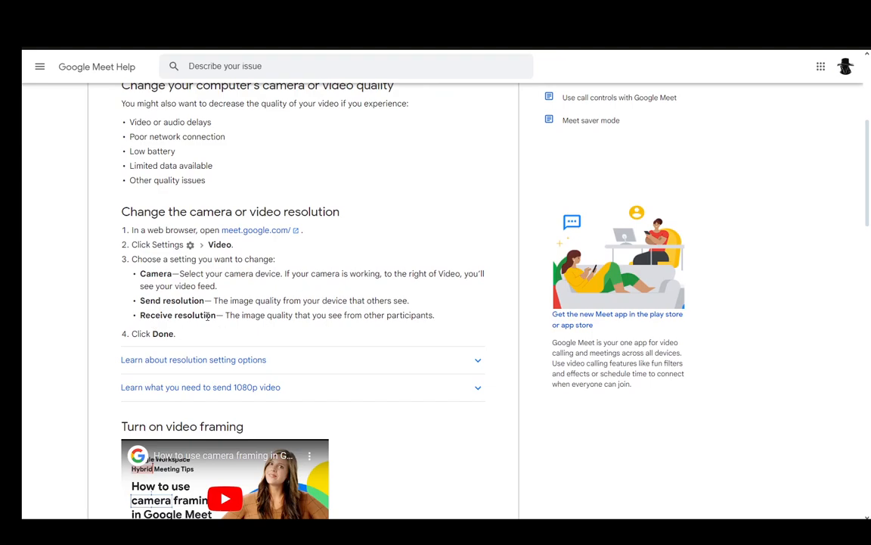
pyautogui.moveTo(414, 325)
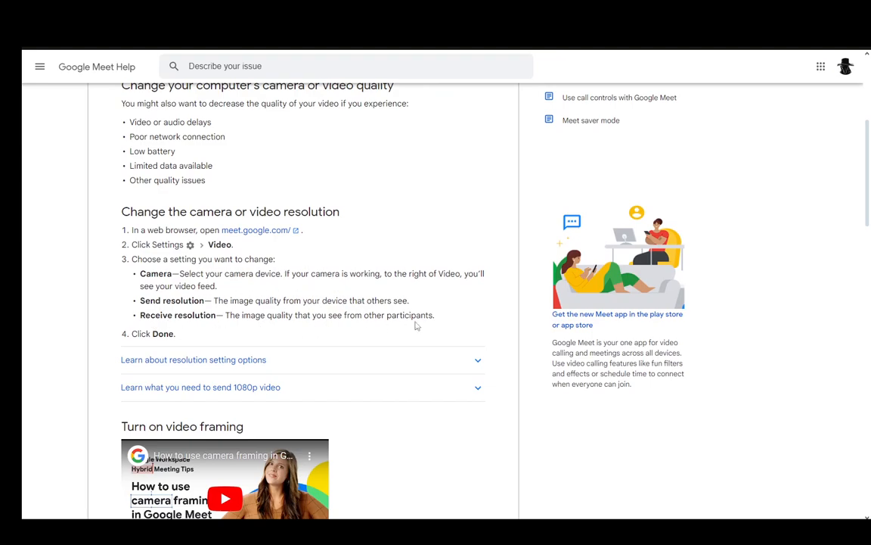
pyautogui.scroll(-3)
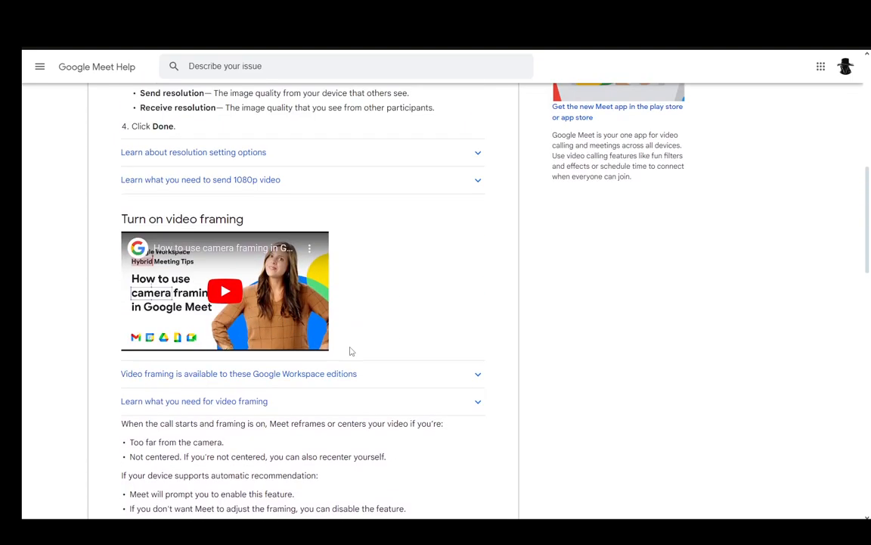
pyautogui.scroll(-3)
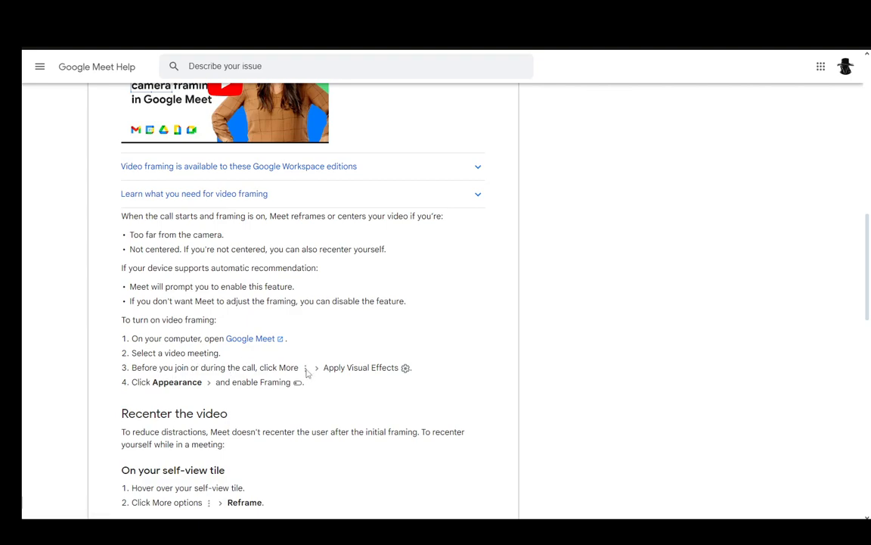
pyautogui.moveTo(301, 371)
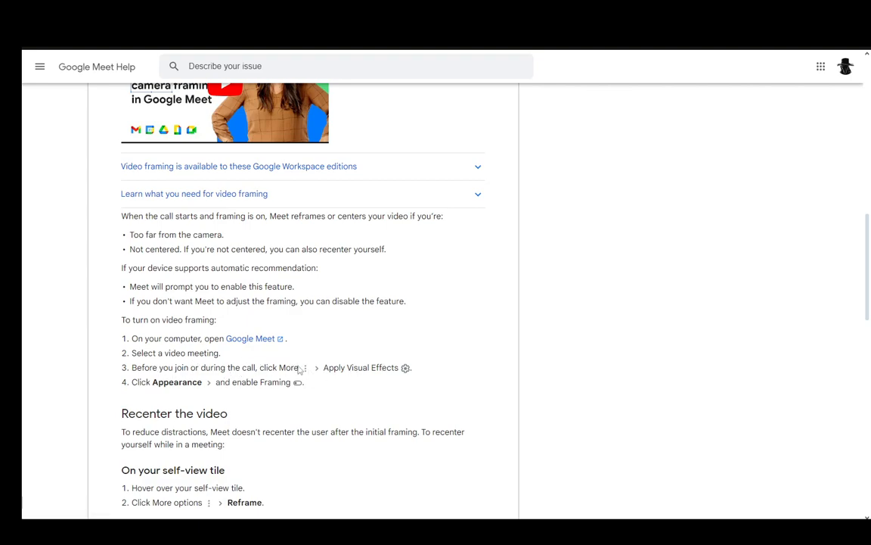
pyautogui.scroll(-3)
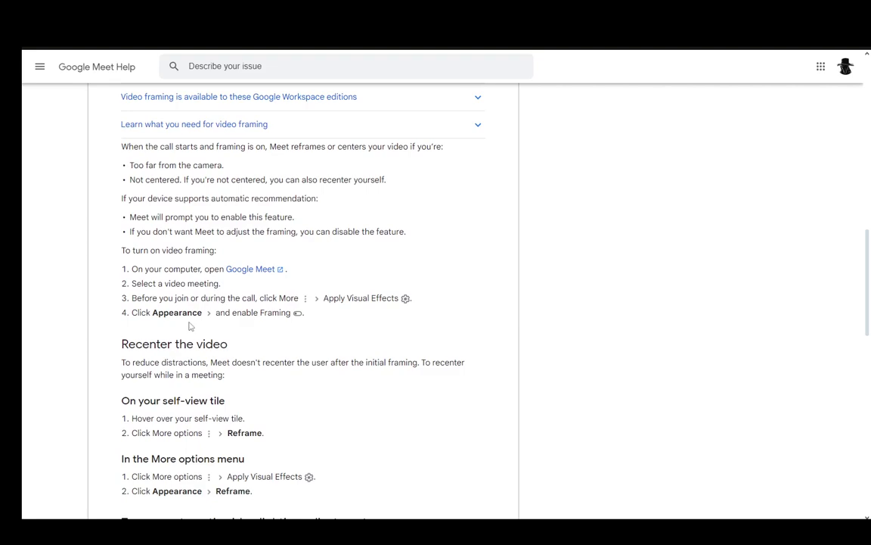
pyautogui.scroll(-3)
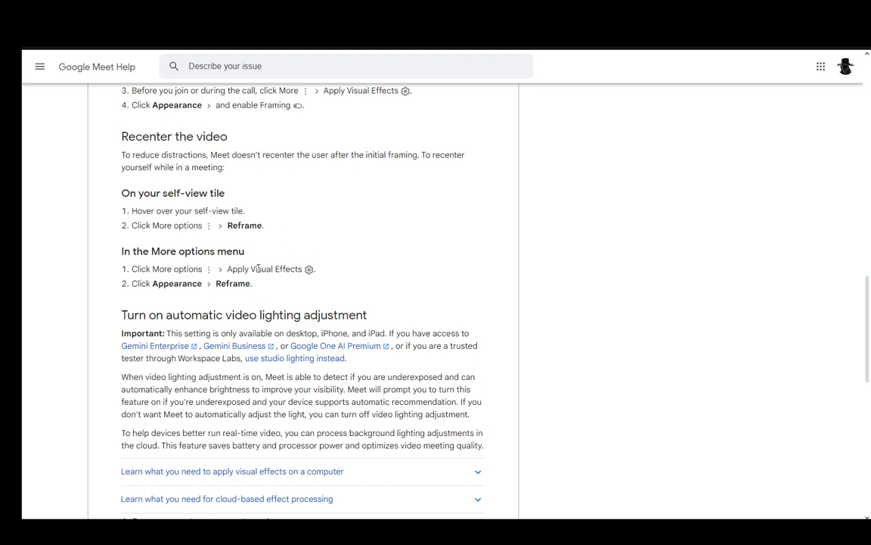
pyautogui.moveTo(254, 295)
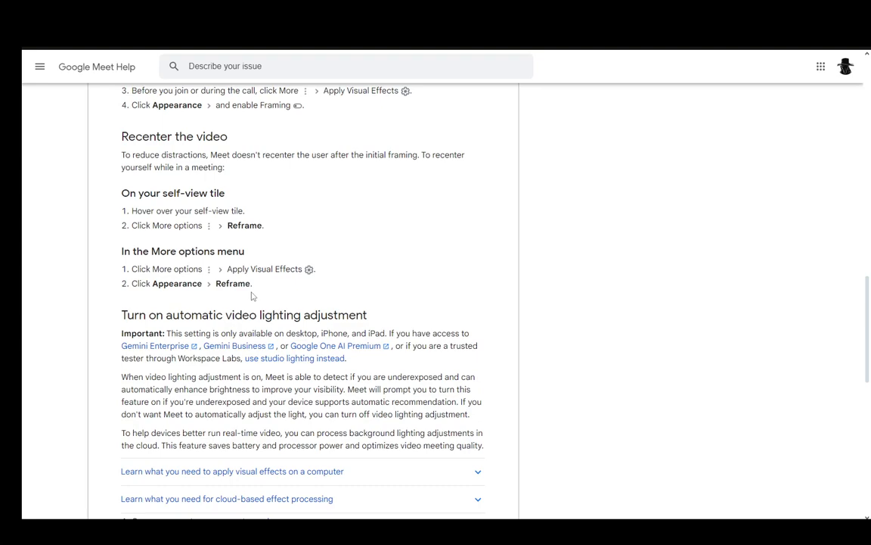
pyautogui.scroll(-3)
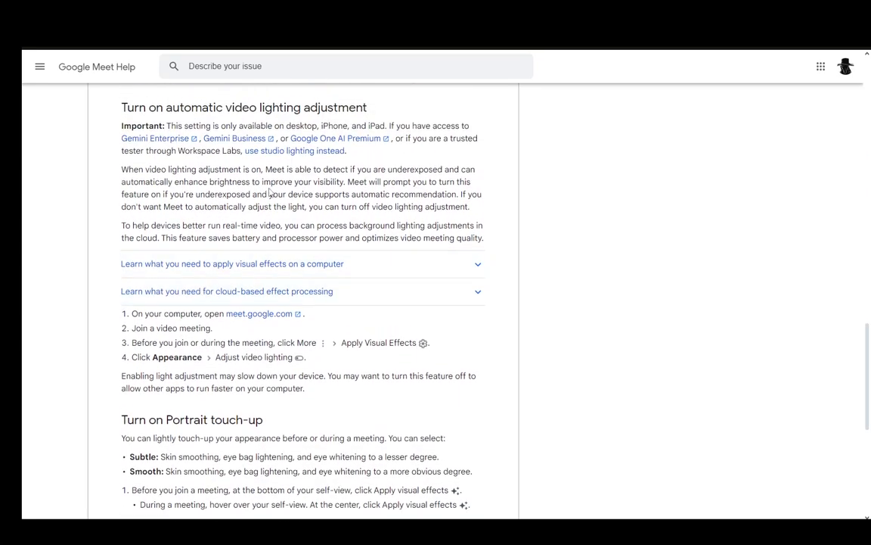
pyautogui.scroll(-3)
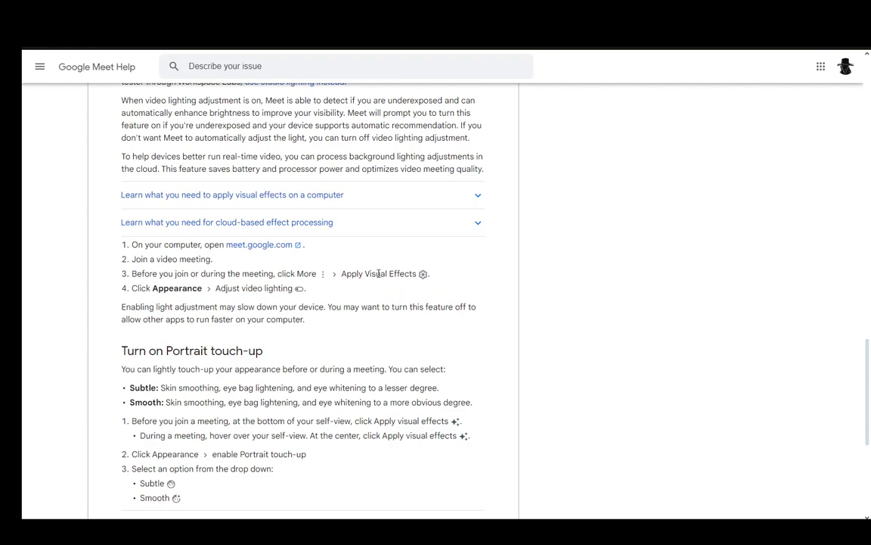
pyautogui.scroll(-3)
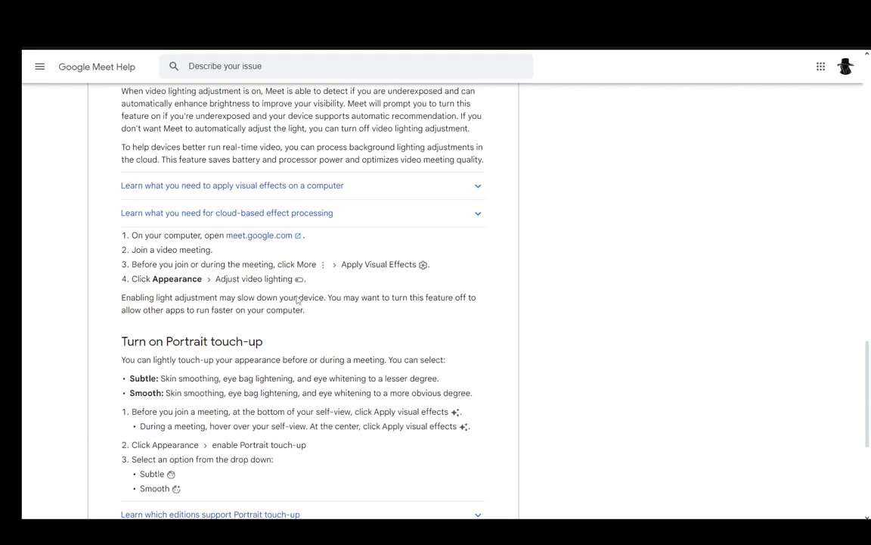
pyautogui.scroll(-3)
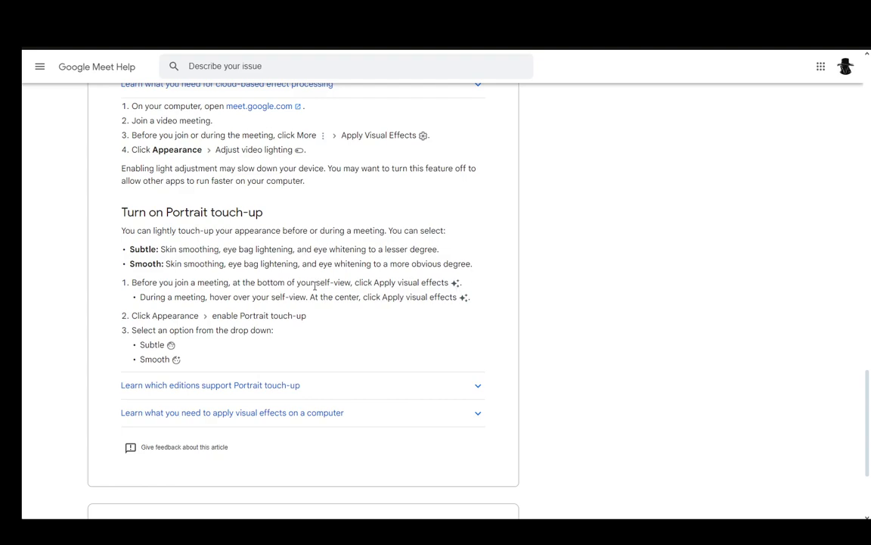
pyautogui.moveTo(188, 295)
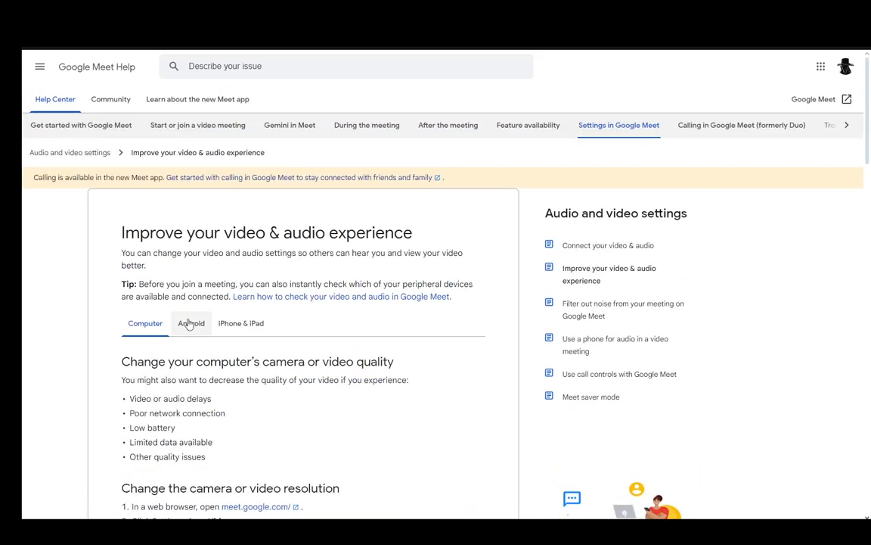
pyautogui.scroll(-3)
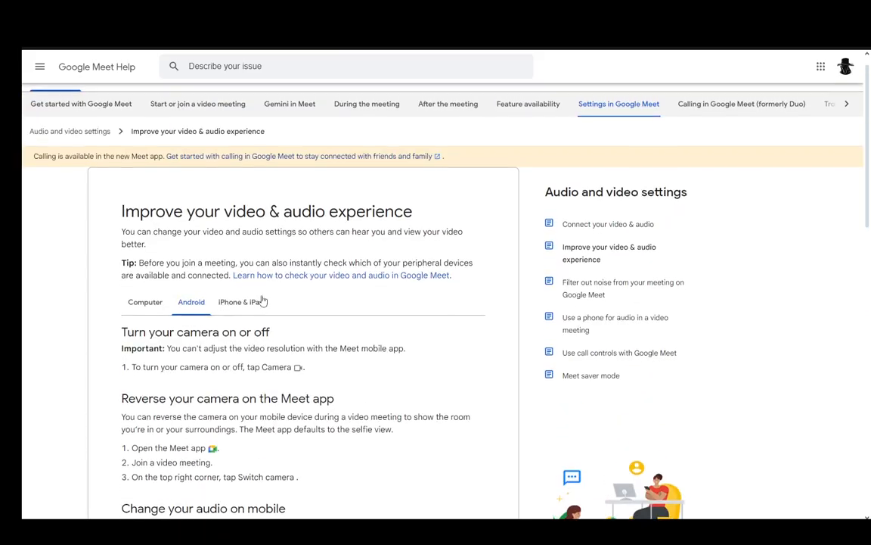
pyautogui.scroll(-3)
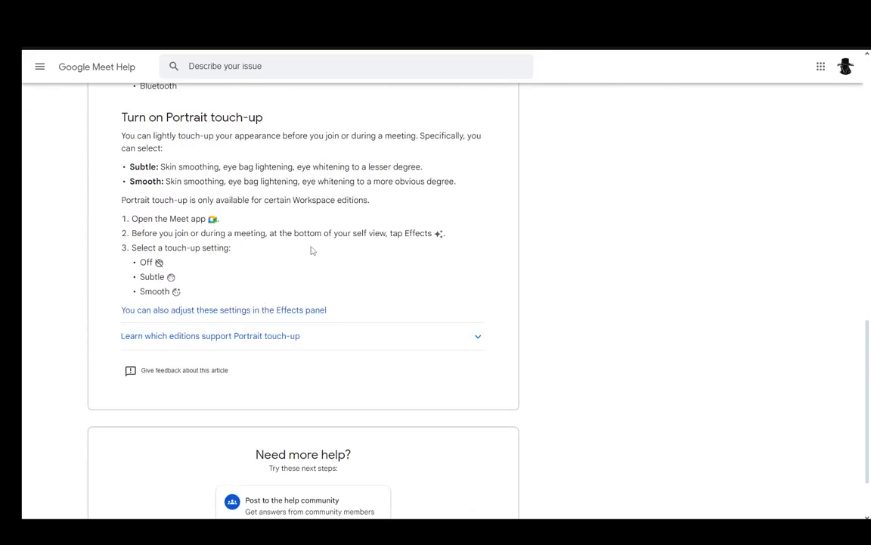
pyautogui.moveTo(190, 260)
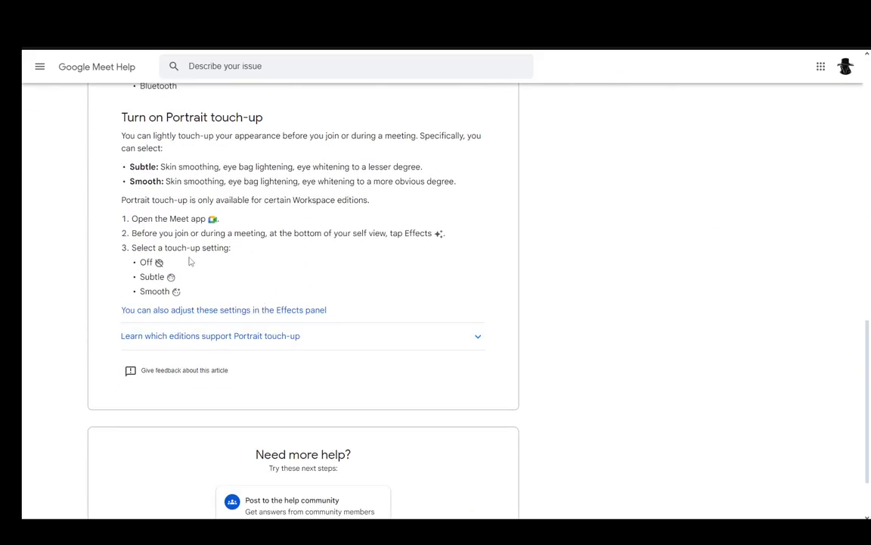
pyautogui.moveTo(112, 163)
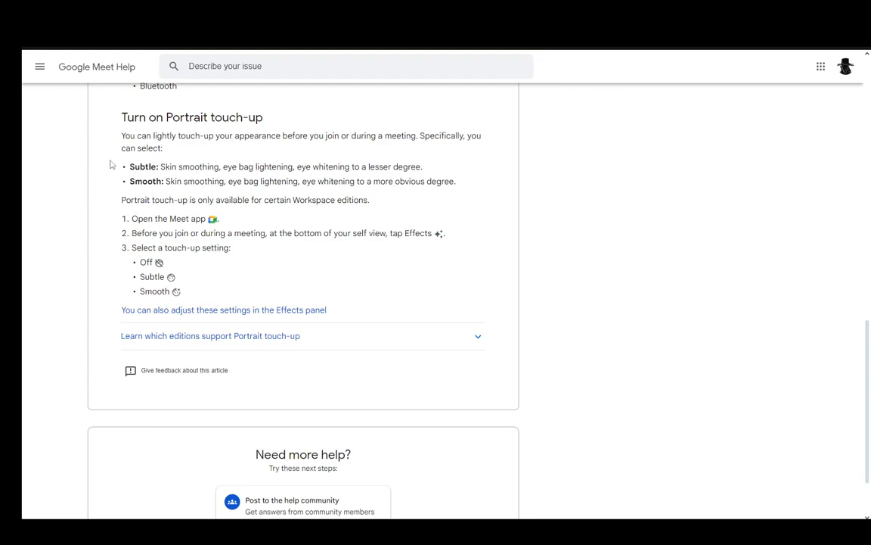